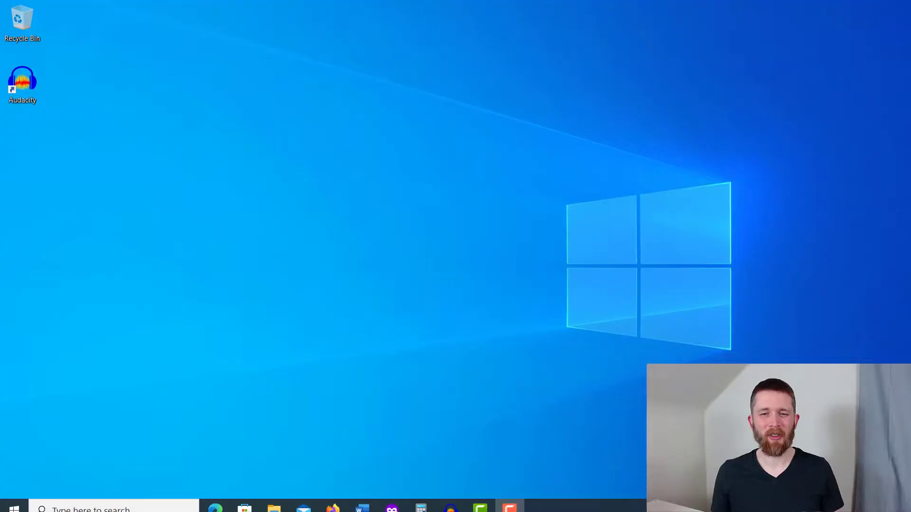
Launch Audacity from the desktop shortcut with the Lux Lunae MP3 project.
double_click(22, 81)
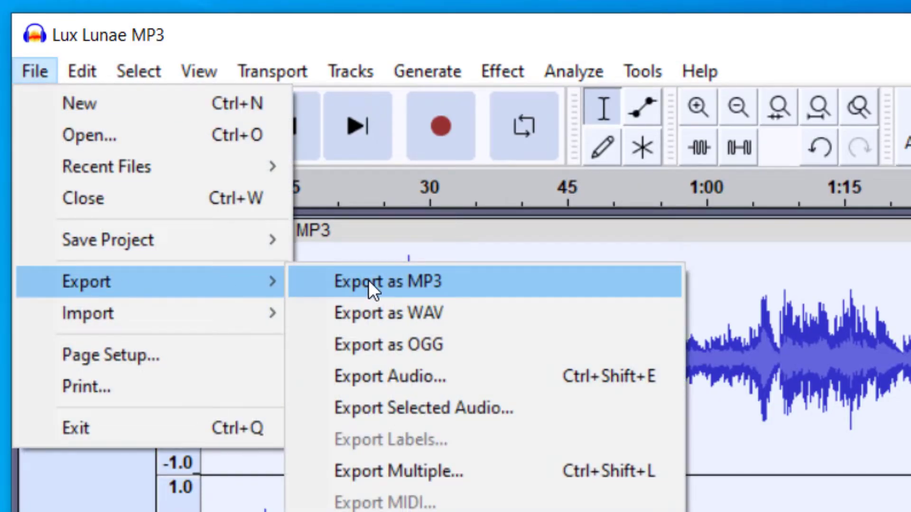
Start an MP3 export named 'Lux Lunae Test Mp3' with MP3 Files as the save type.
left_click(384, 281)
type("Lux Lunae Test Mp")
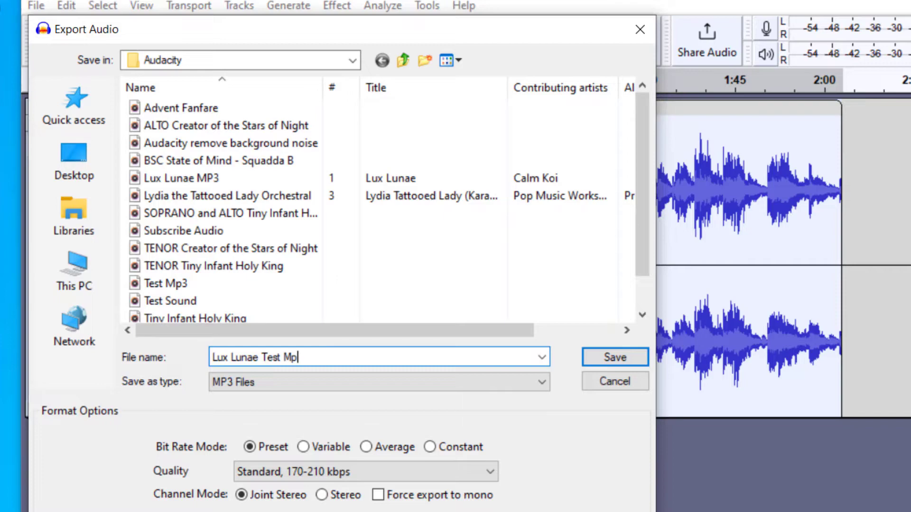
left_click(379, 381)
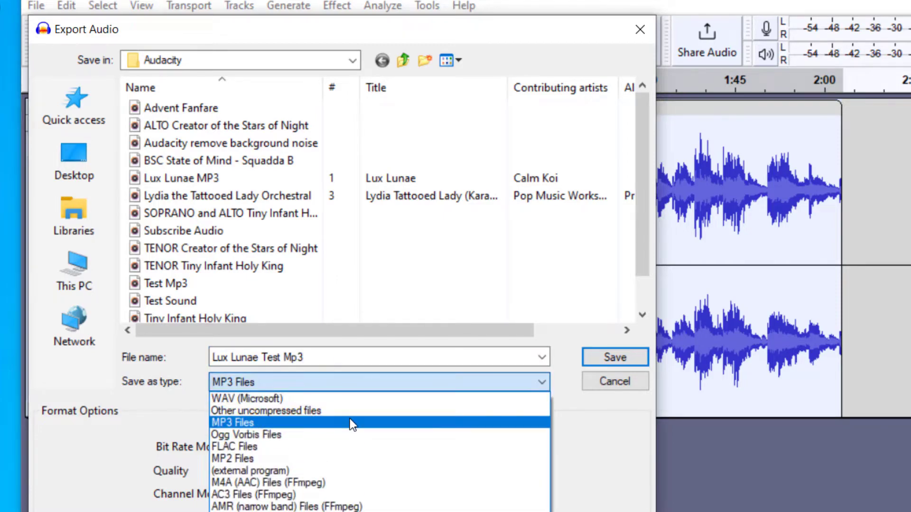
left_click(233, 422)
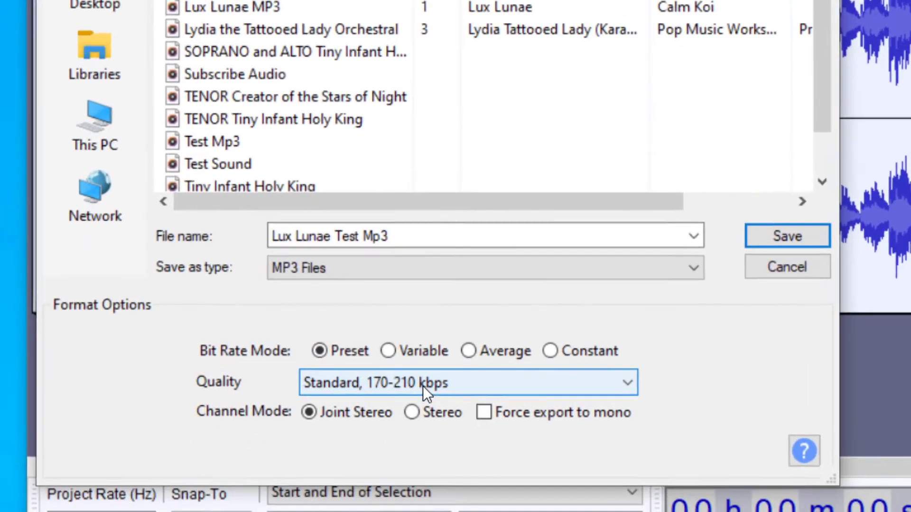
left_click(467, 382)
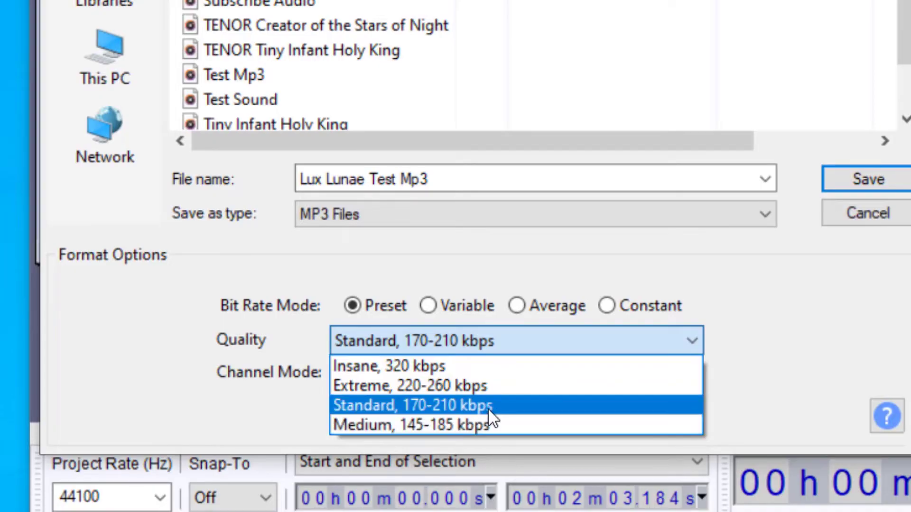
mouse_move(475, 366)
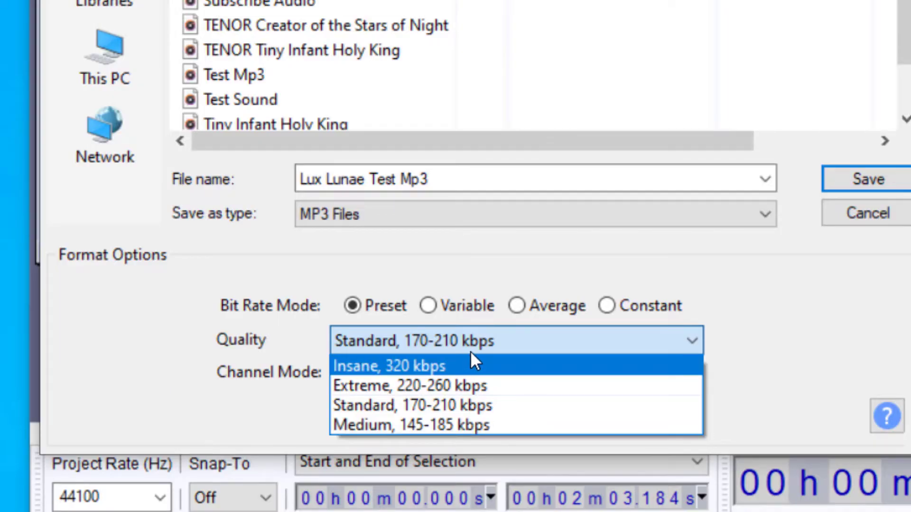
mouse_move(473, 357)
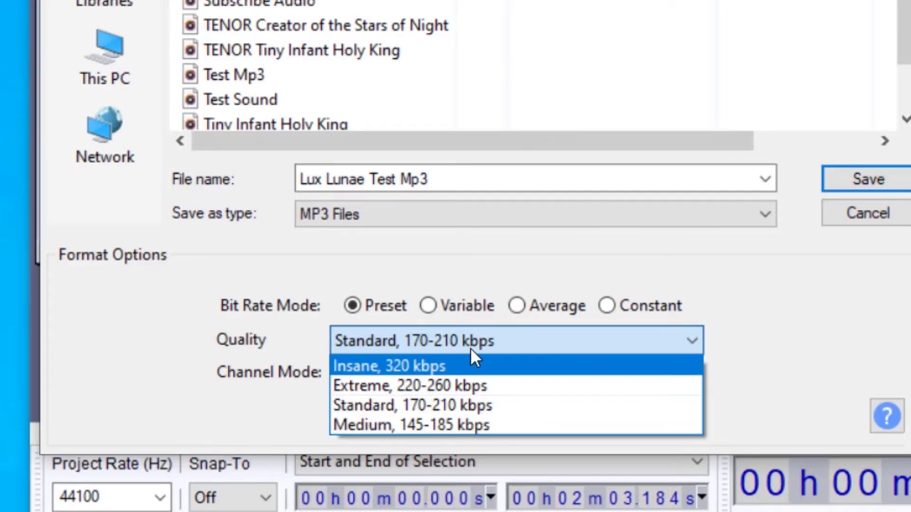
mouse_move(476, 405)
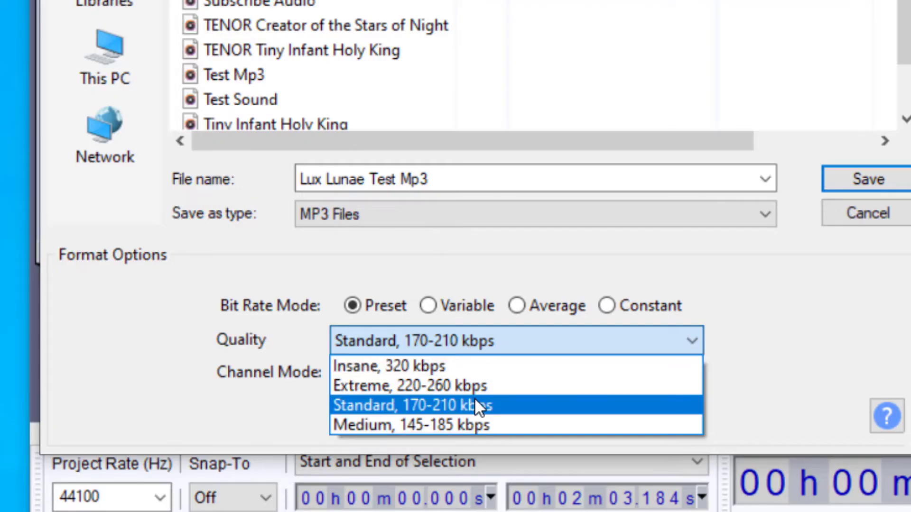
left_click(411, 405)
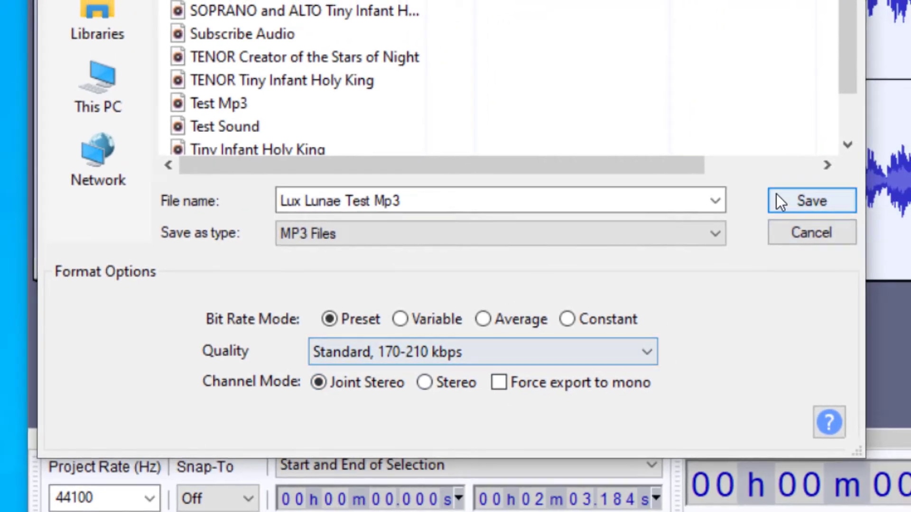
Save the export, accepting the tags artist Calm Koi, title Lux Lunae, track 1.
left_click(810, 200)
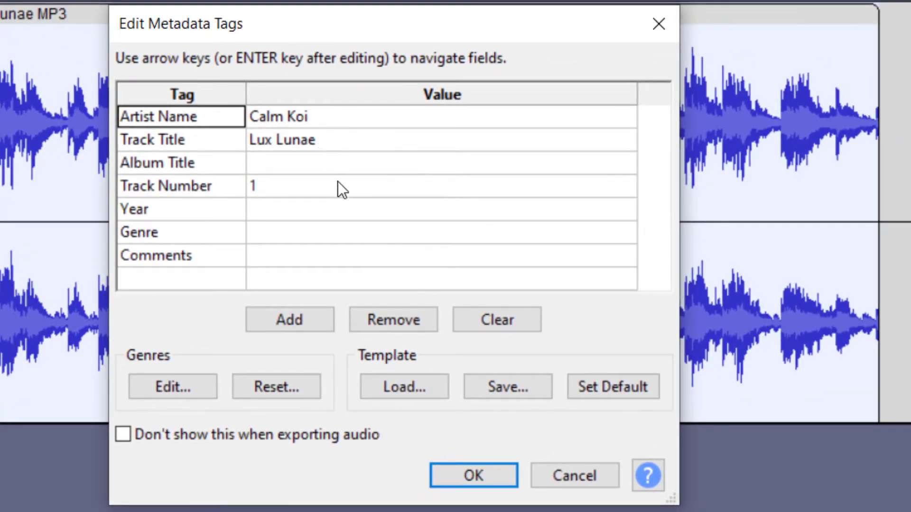
mouse_move(356, 221)
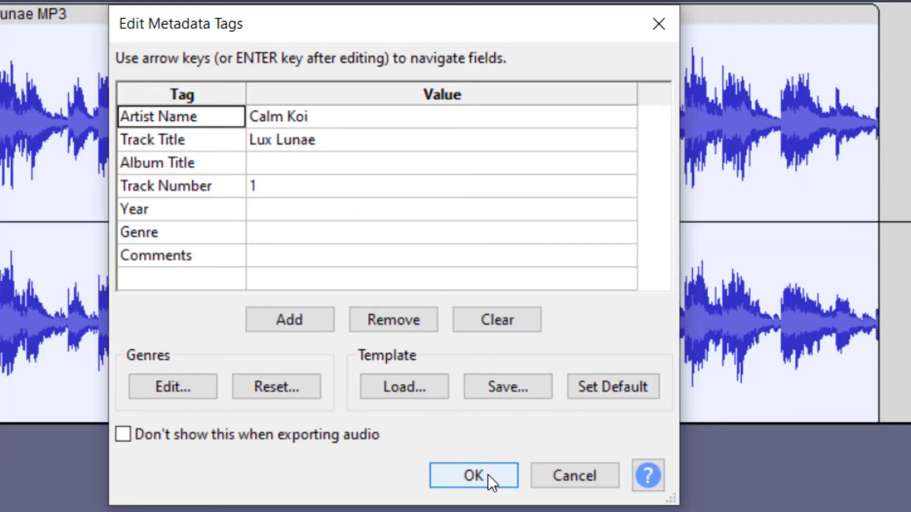
left_click(472, 475)
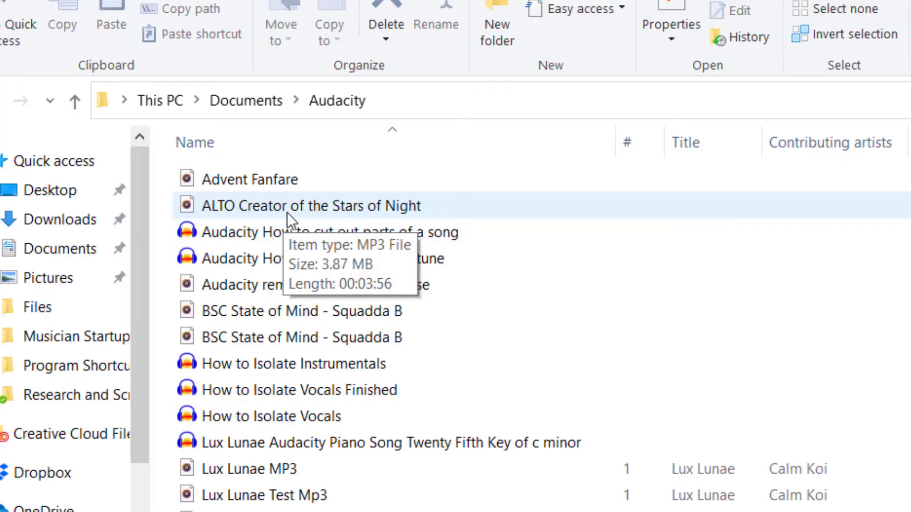
Play the exported Lux Lunae Test Mp3 in Groove Music to confirm it, then stop playback.
left_click(263, 495)
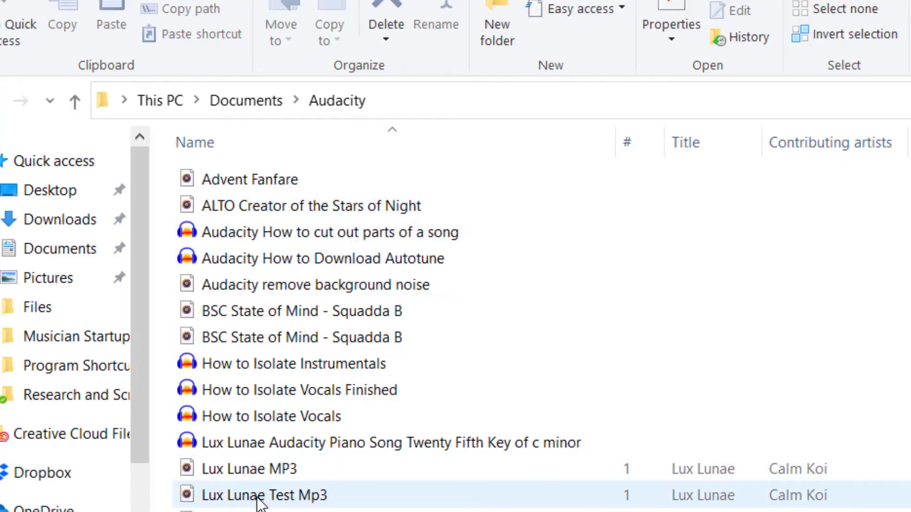
double_click(263, 495)
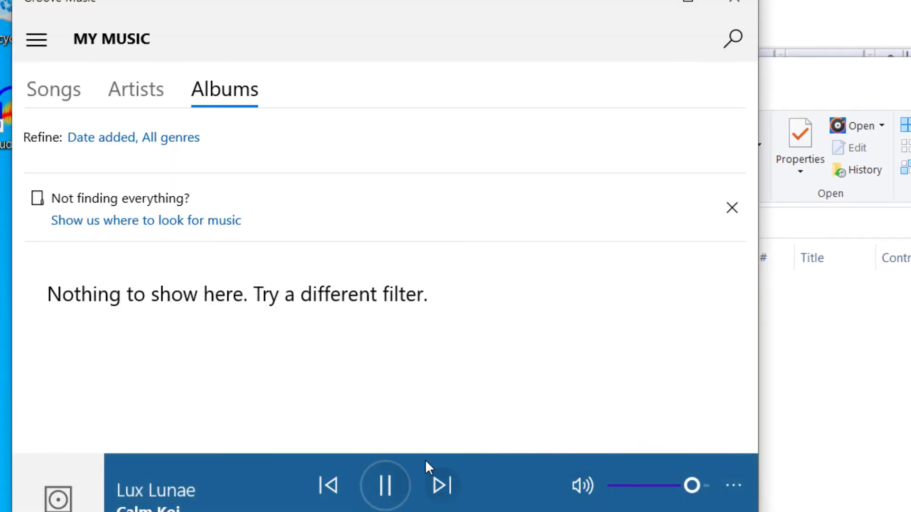
left_click(384, 485)
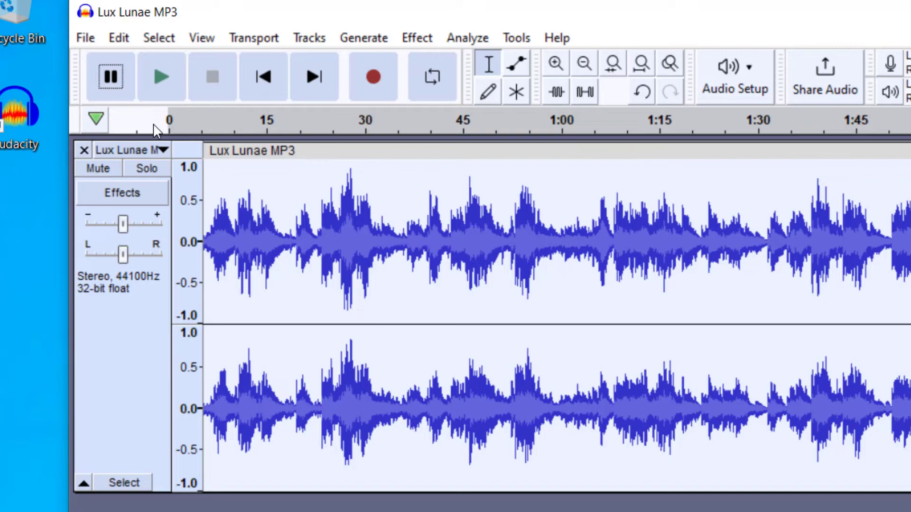
Show the File > Export list of formats again, with Export as WAV highlighted.
left_click(85, 38)
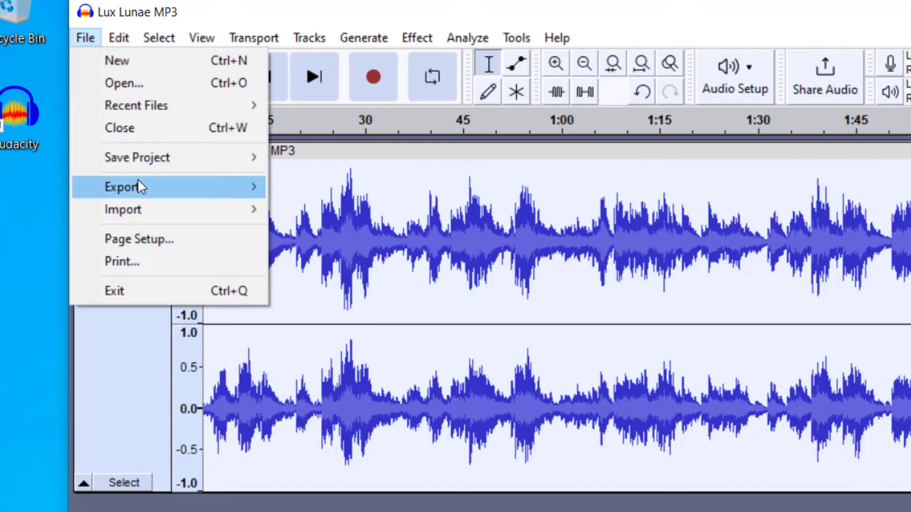
left_click(122, 187)
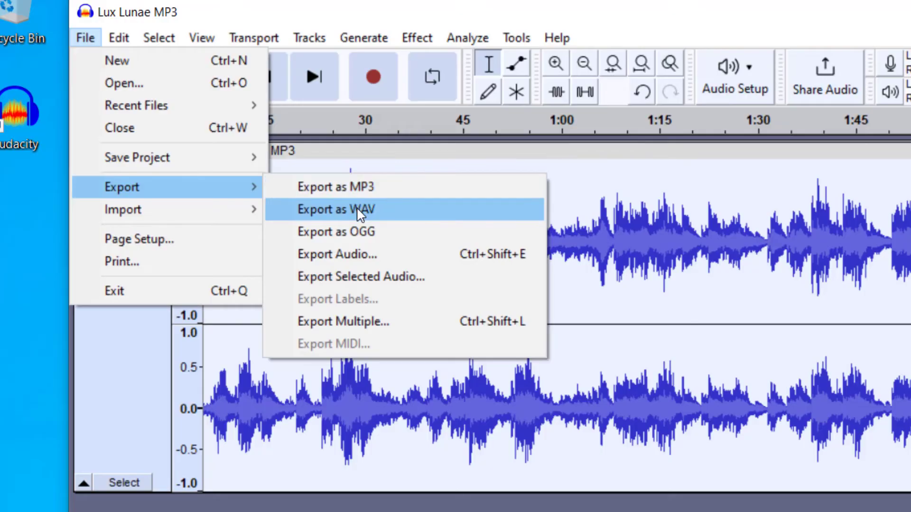
mouse_move(361, 210)
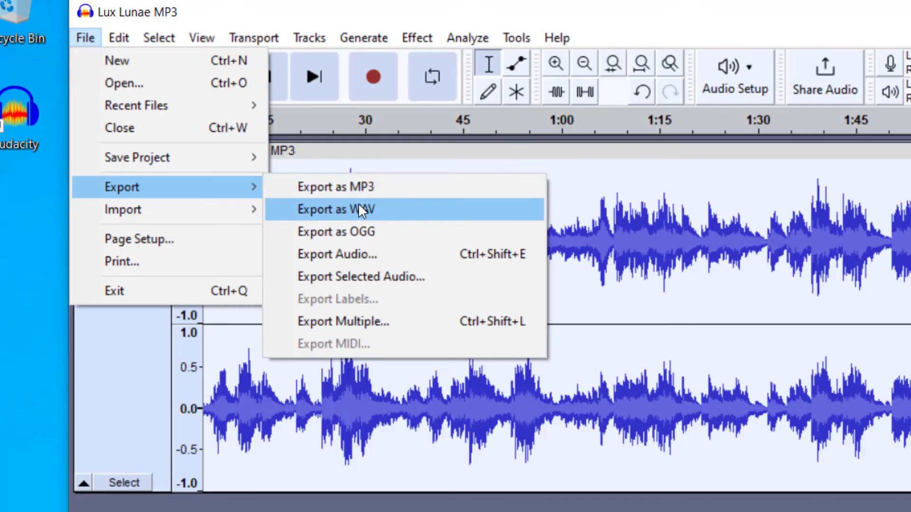